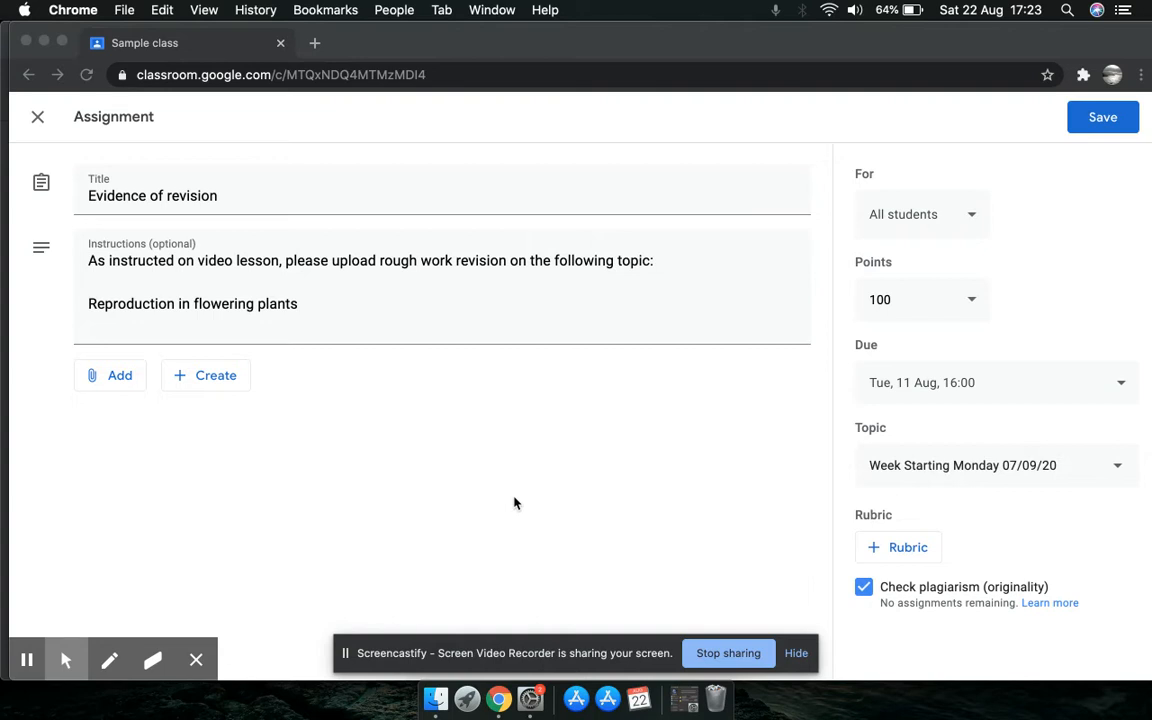
mouse_move(180, 182)
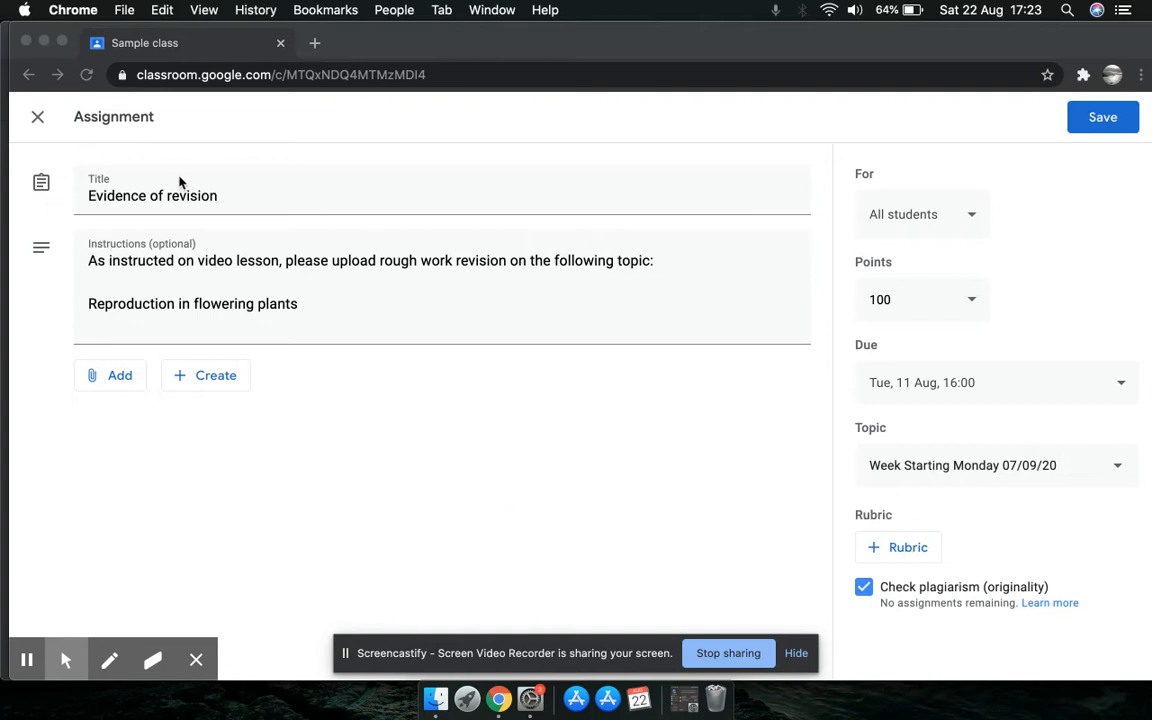
mouse_move(224, 212)
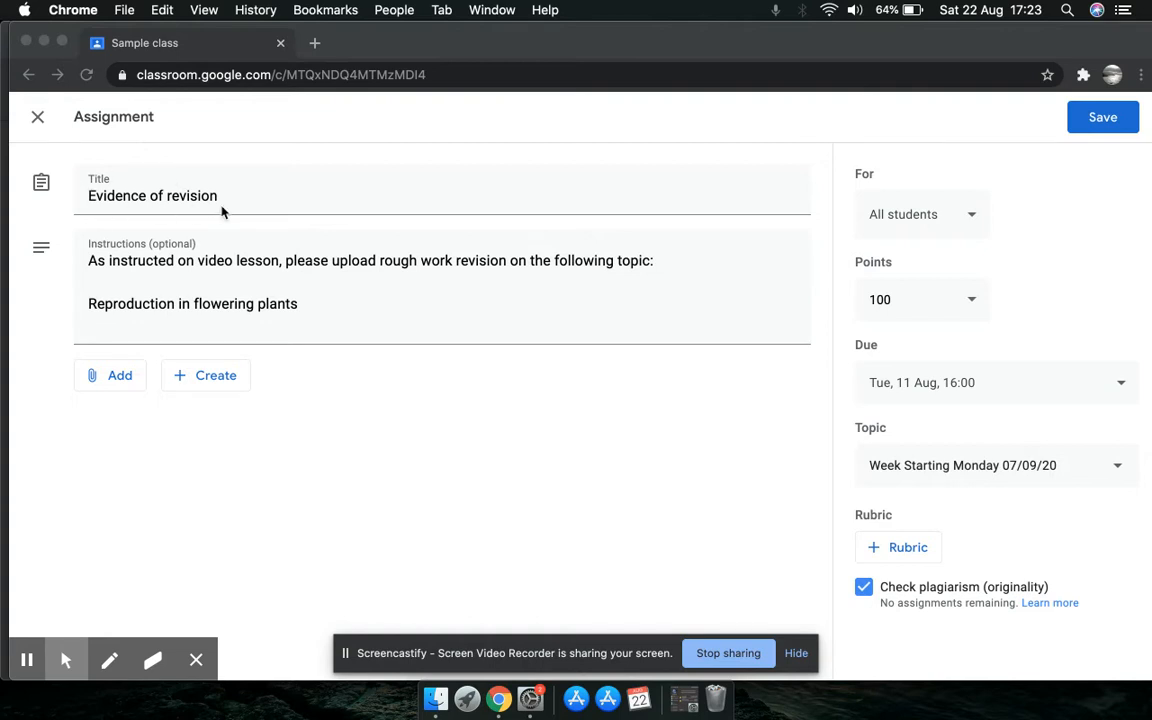
mouse_move(128, 206)
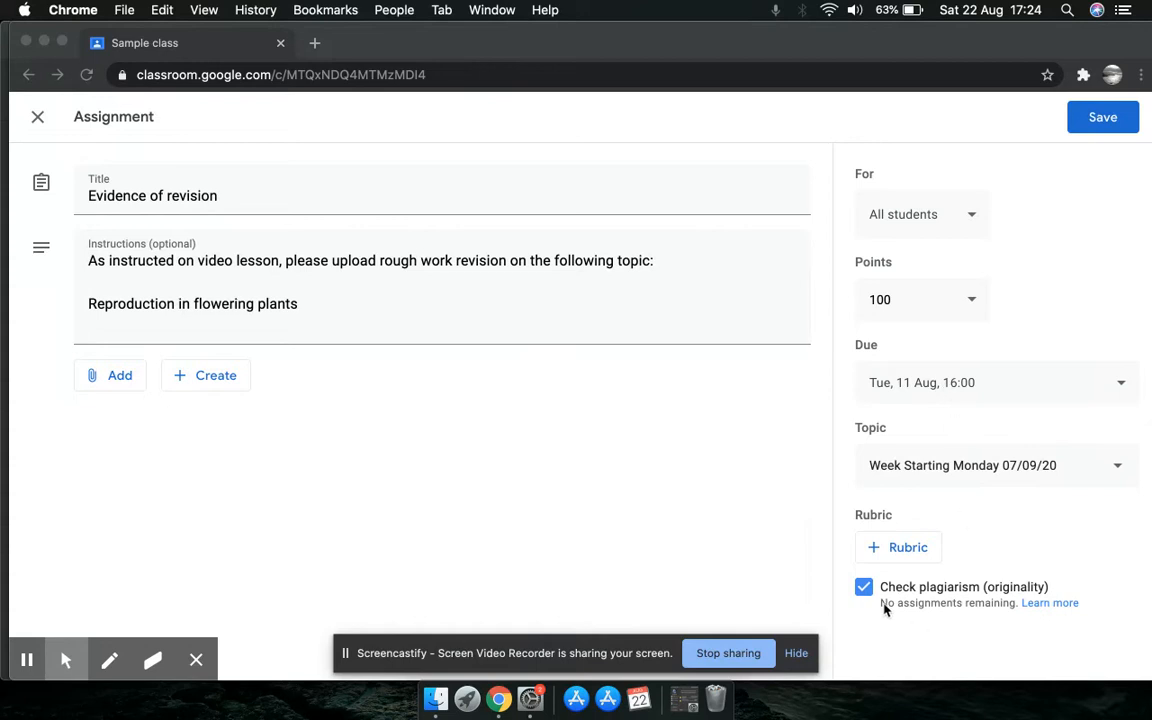
mouse_move(992, 620)
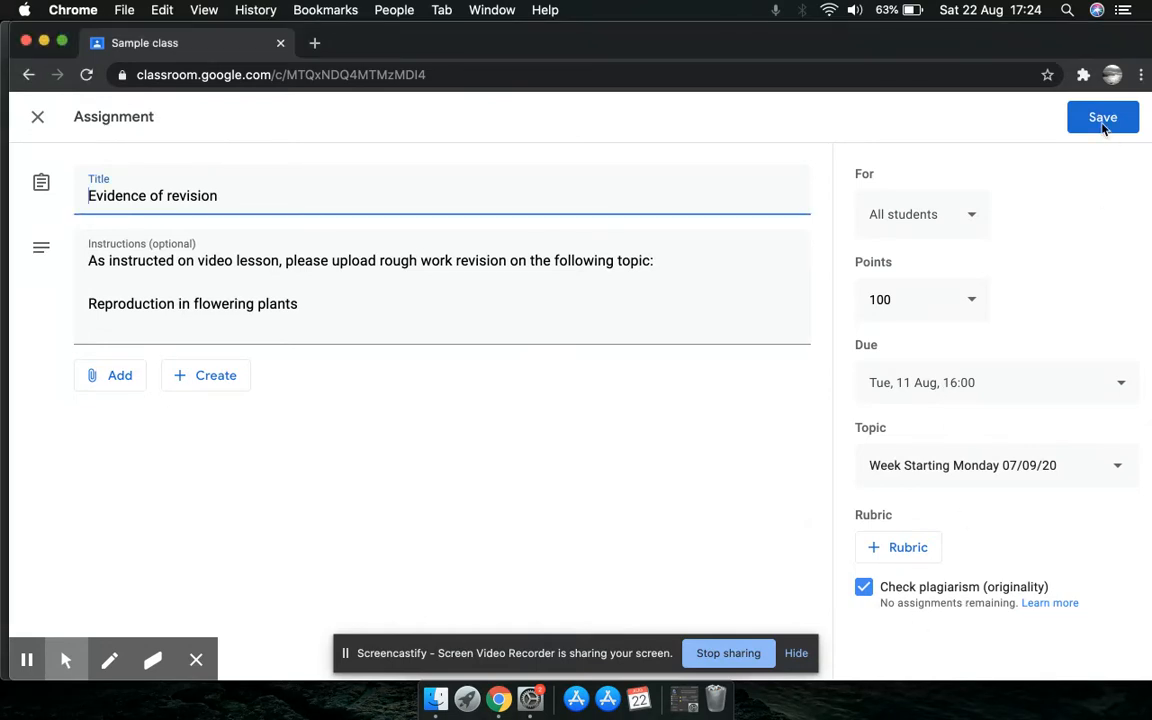
Step: Save the Evidence of revision assignment so it posts to the Sample class stream
left_click(1102, 116)
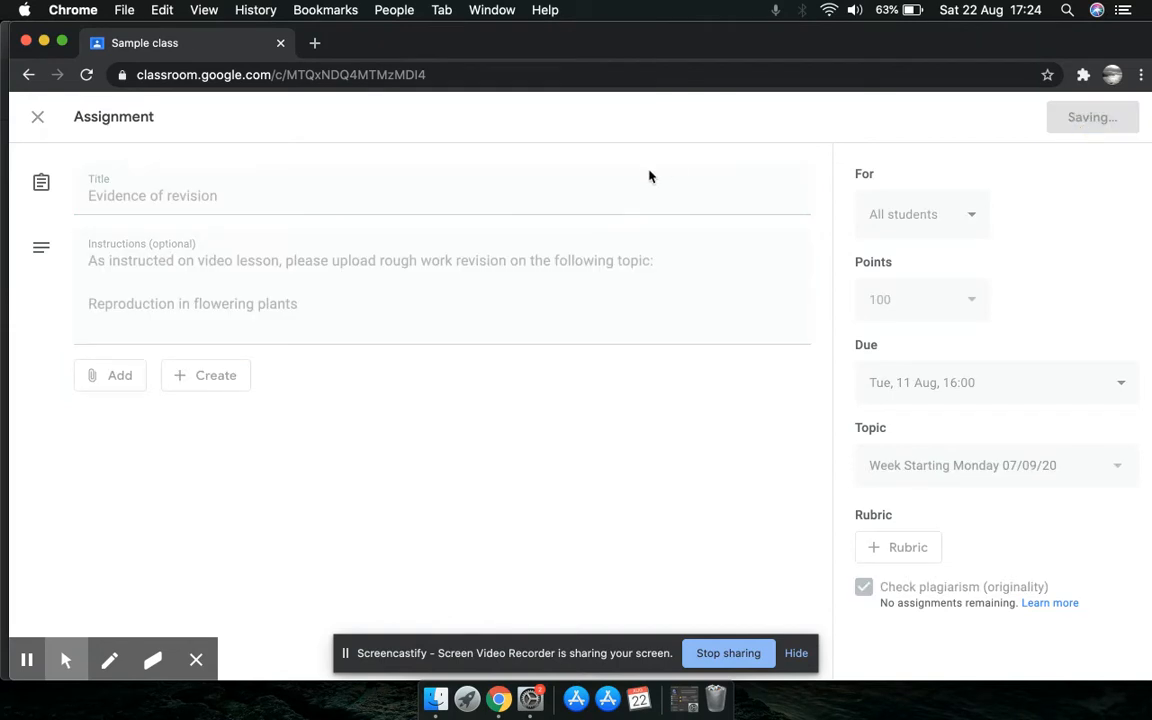
left_click(36, 116)
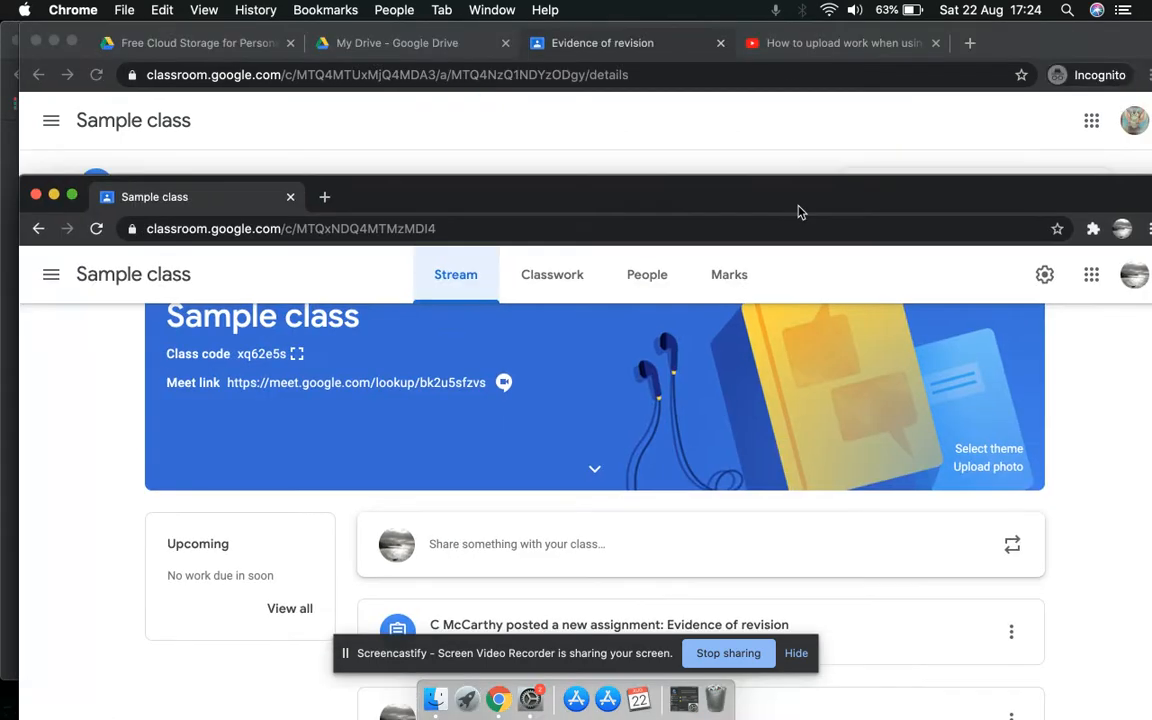
Step: Play the "How to upload work when using a laptop" tutorial video
left_click(832, 44)
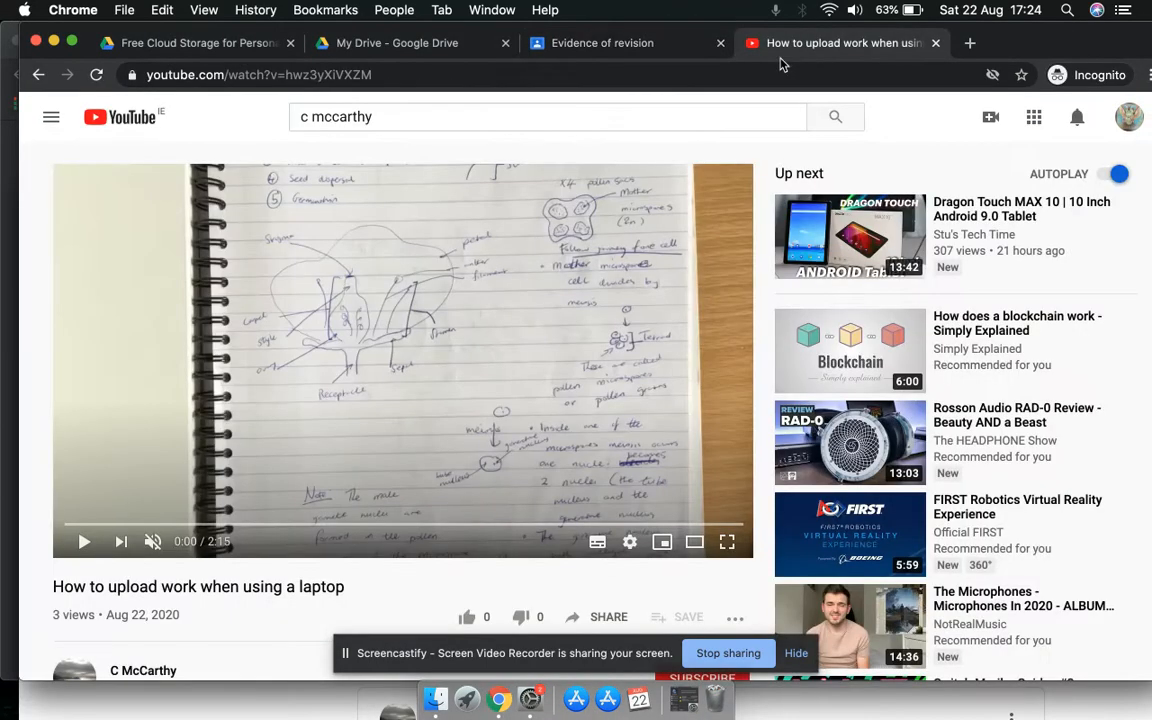
left_click(728, 540)
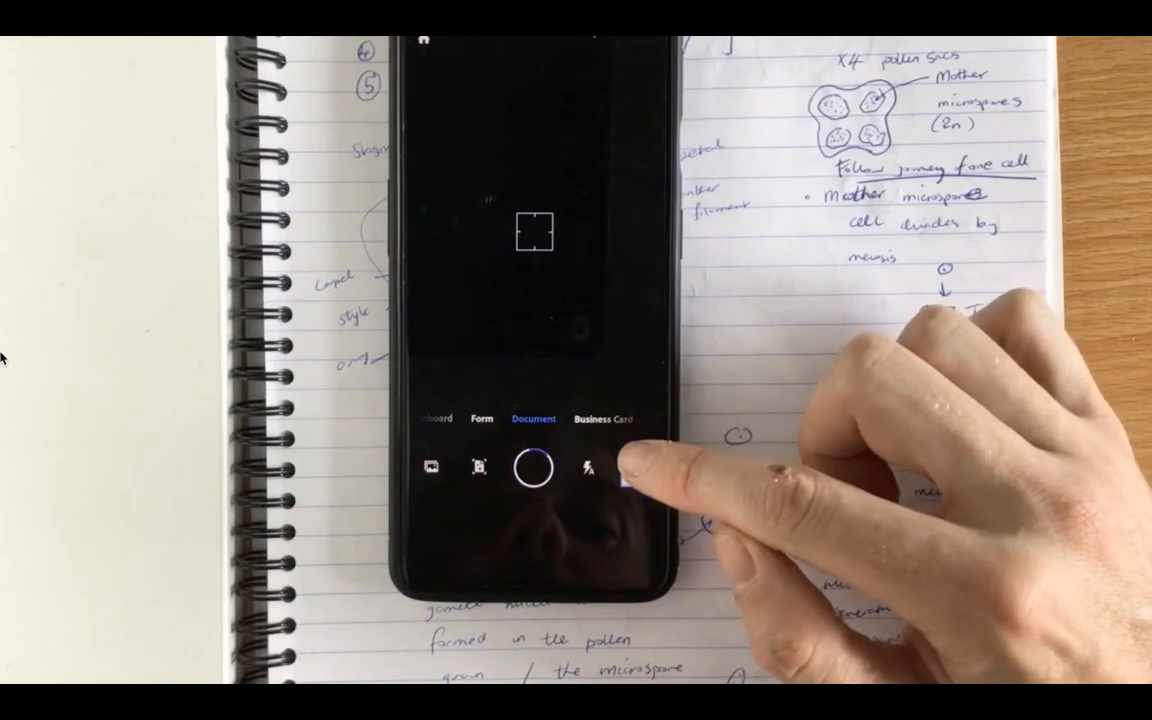
Step: Keep the tutorial playing full screen through the phone scanning section
left_click(536, 468)
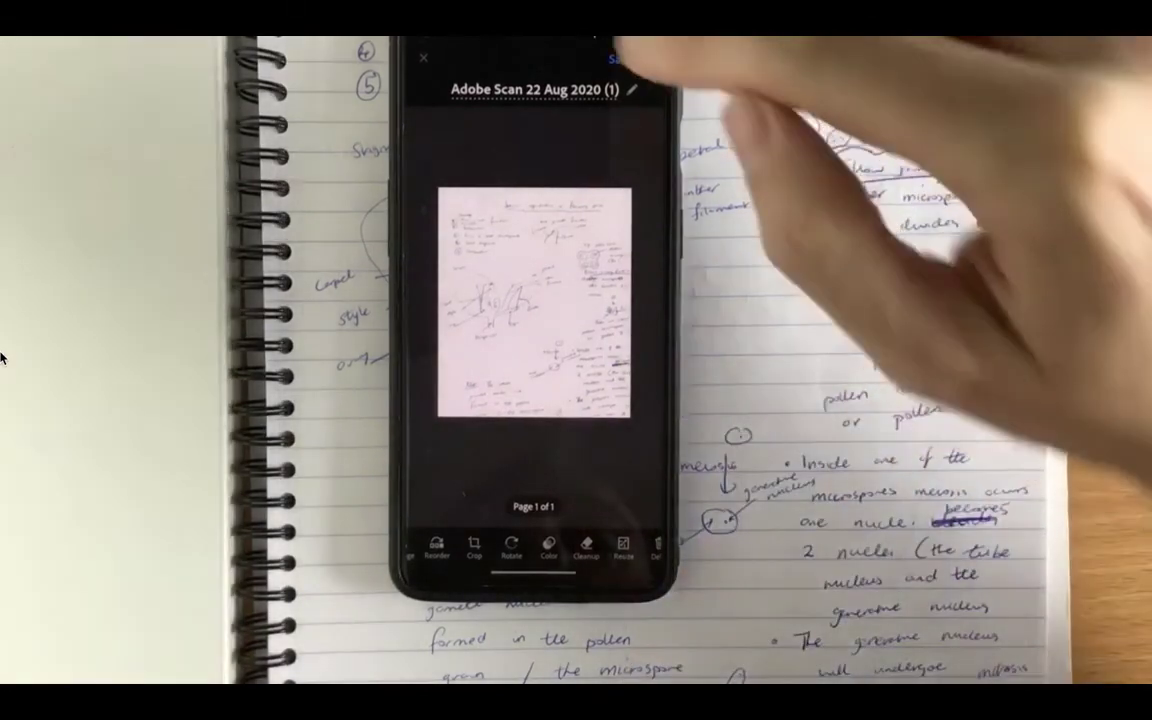
left_click(622, 56)
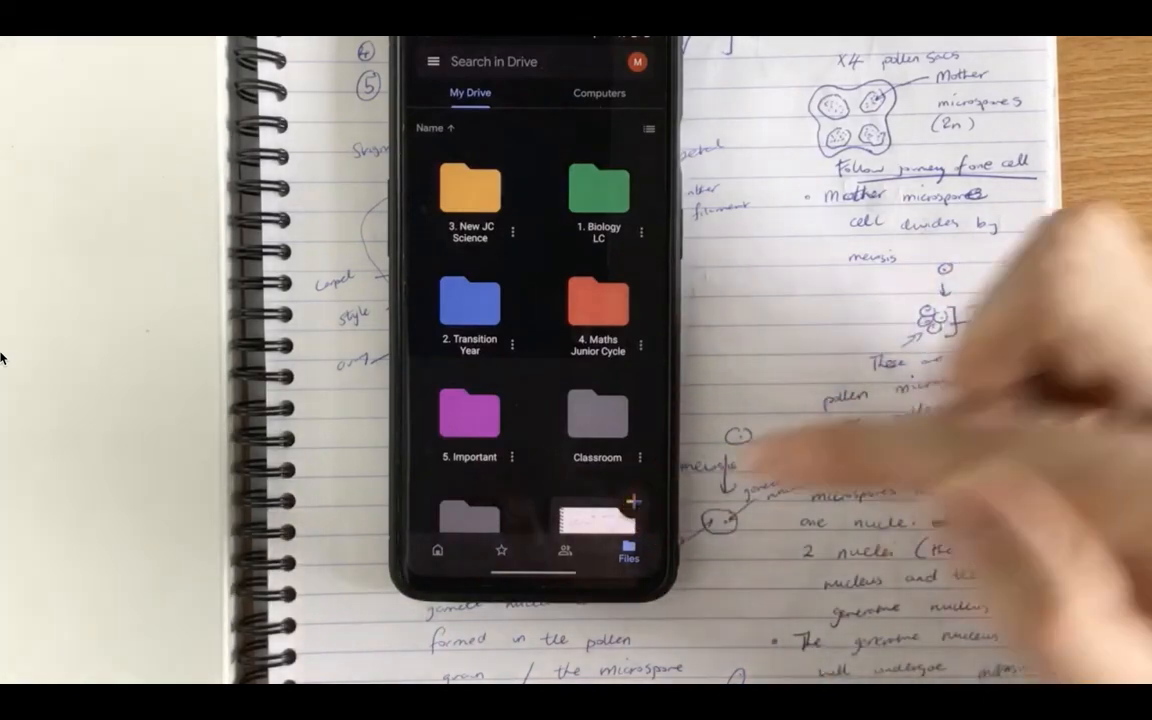
Step: Let the tutorial run through the Google Drive saving section near its end
left_click(636, 492)
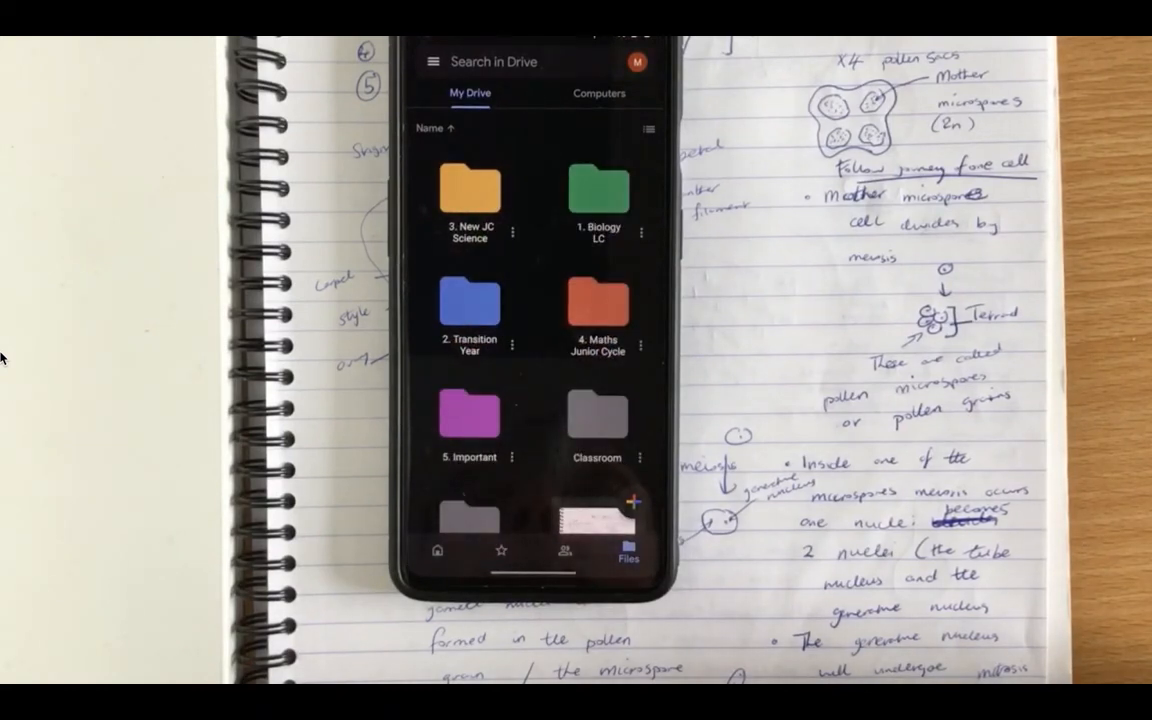
mouse_move(788, 304)
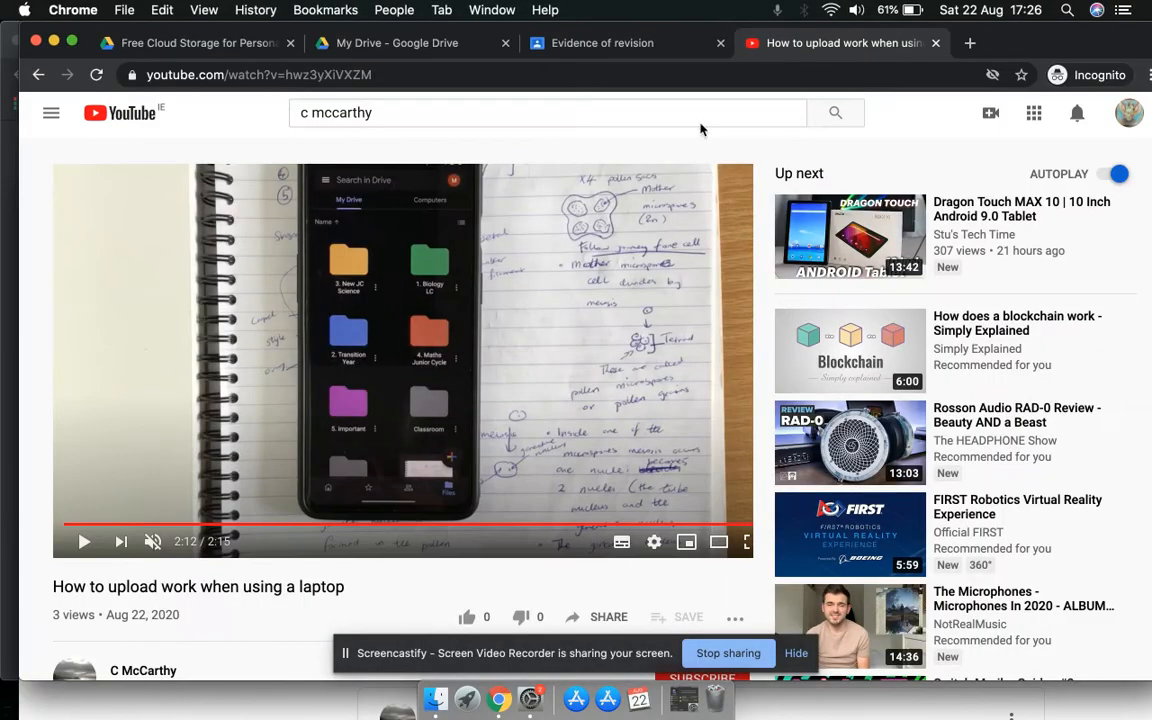
Step: On the student's Evidence of revision assignment, choose to add work from Google Drive
left_click(602, 44)
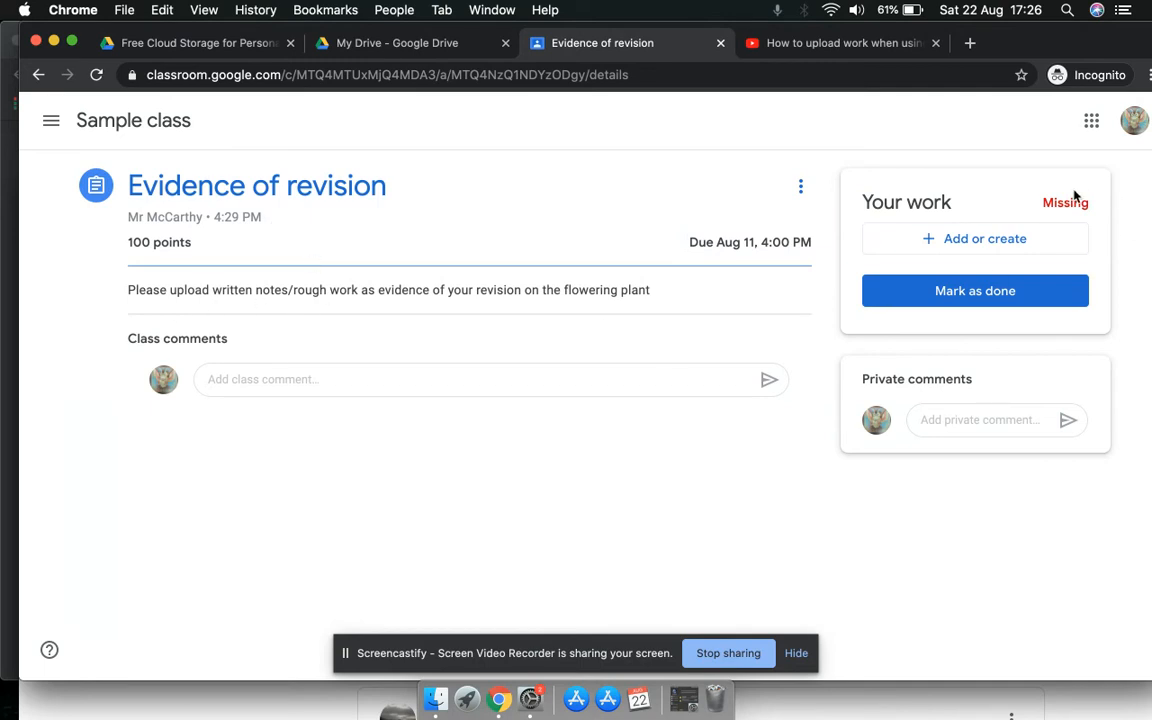
mouse_move(990, 188)
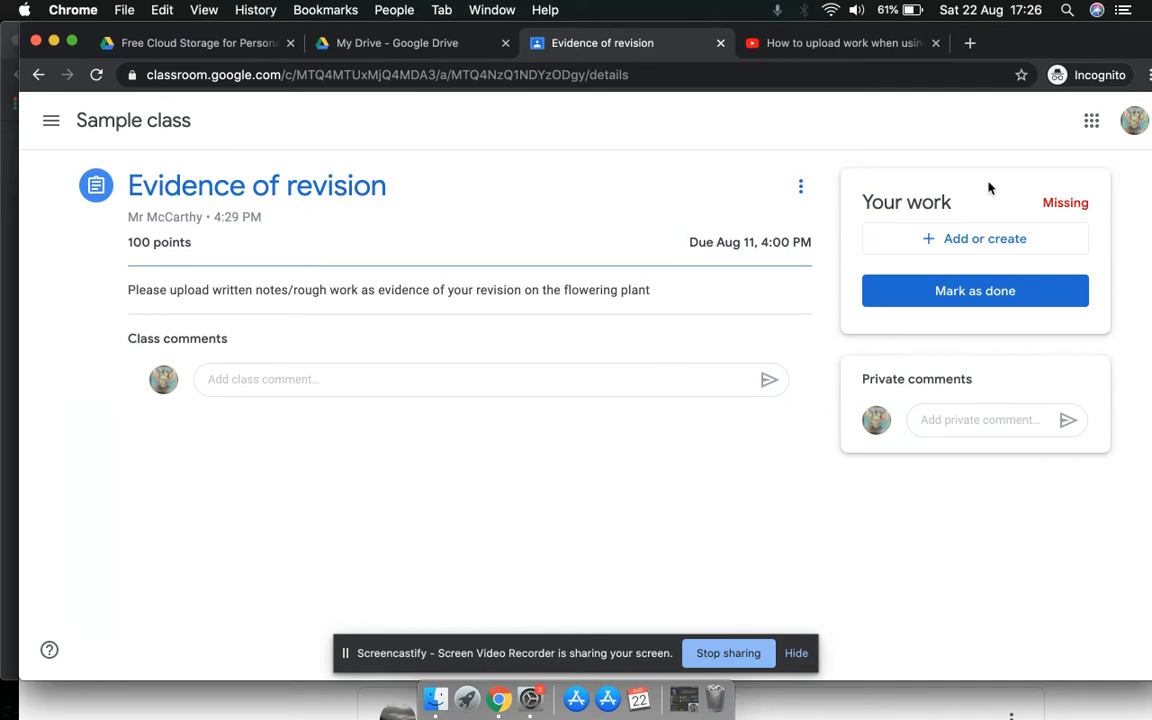
left_click(976, 238)
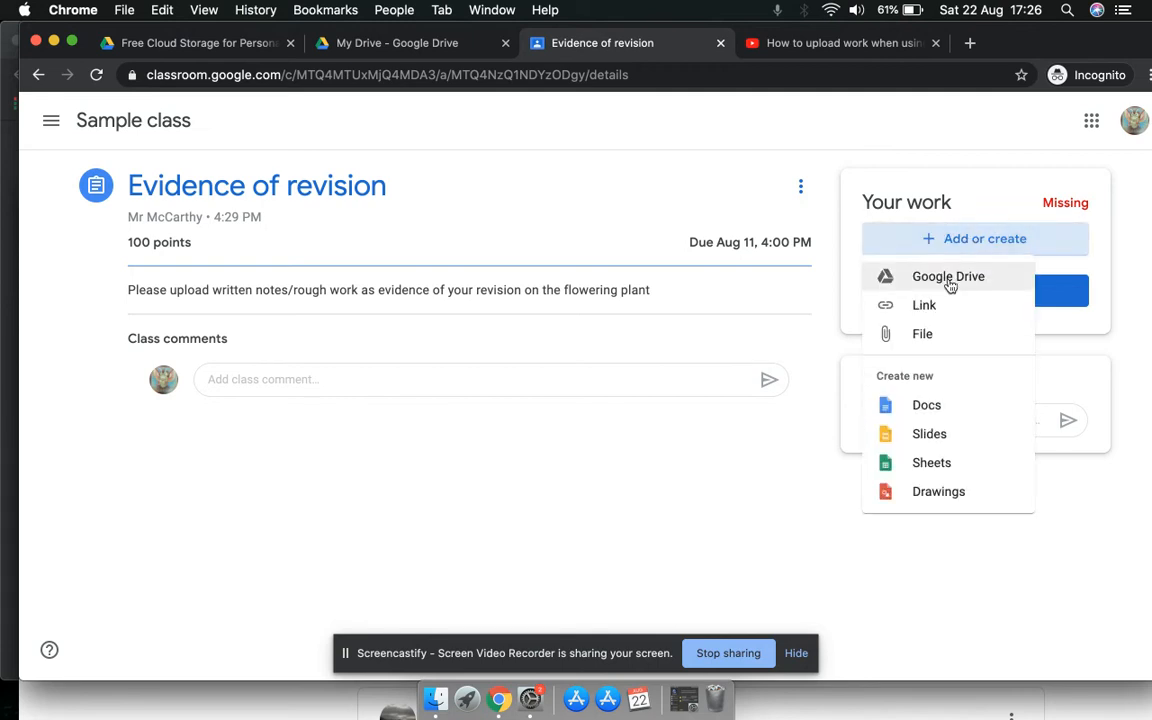
left_click(946, 276)
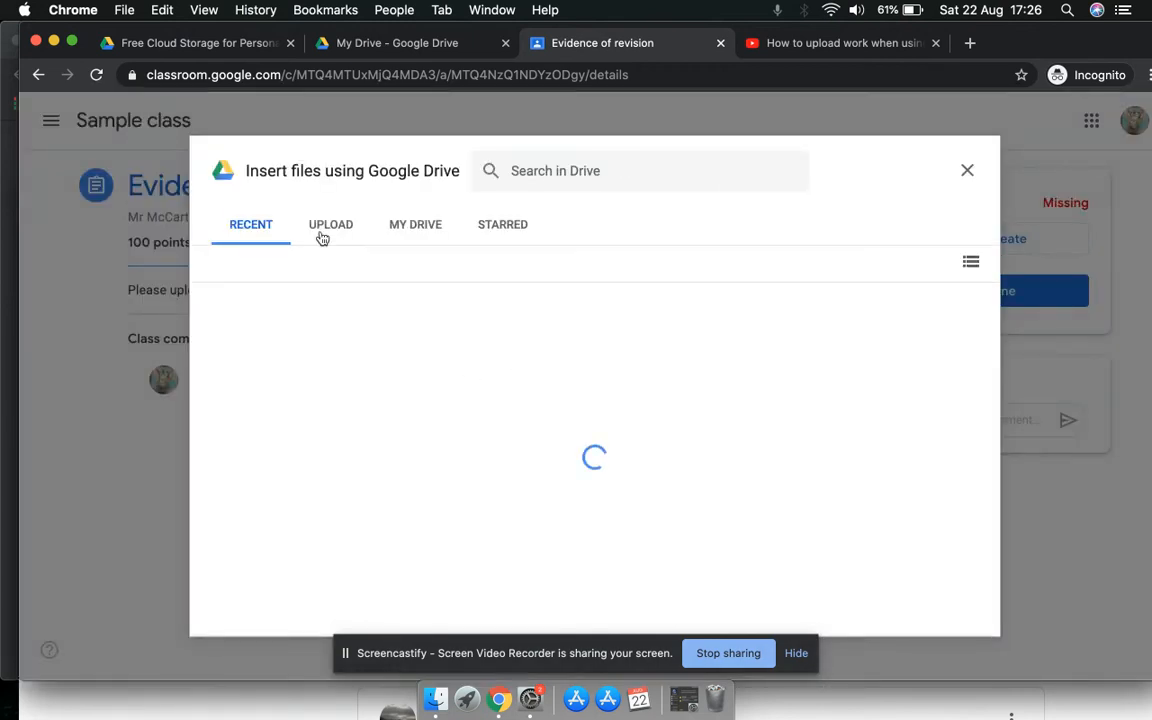
Step: Insert the Adobe Scan PDF from My Drive as the assignment's attached work
left_click(416, 224)
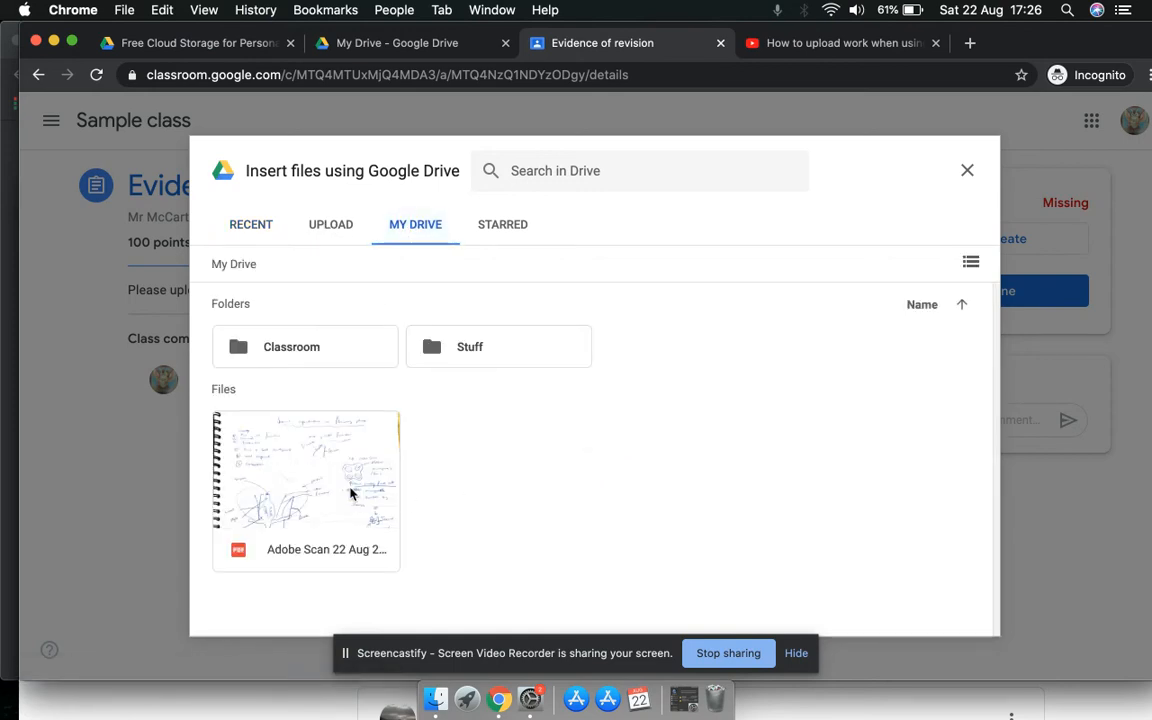
mouse_move(304, 622)
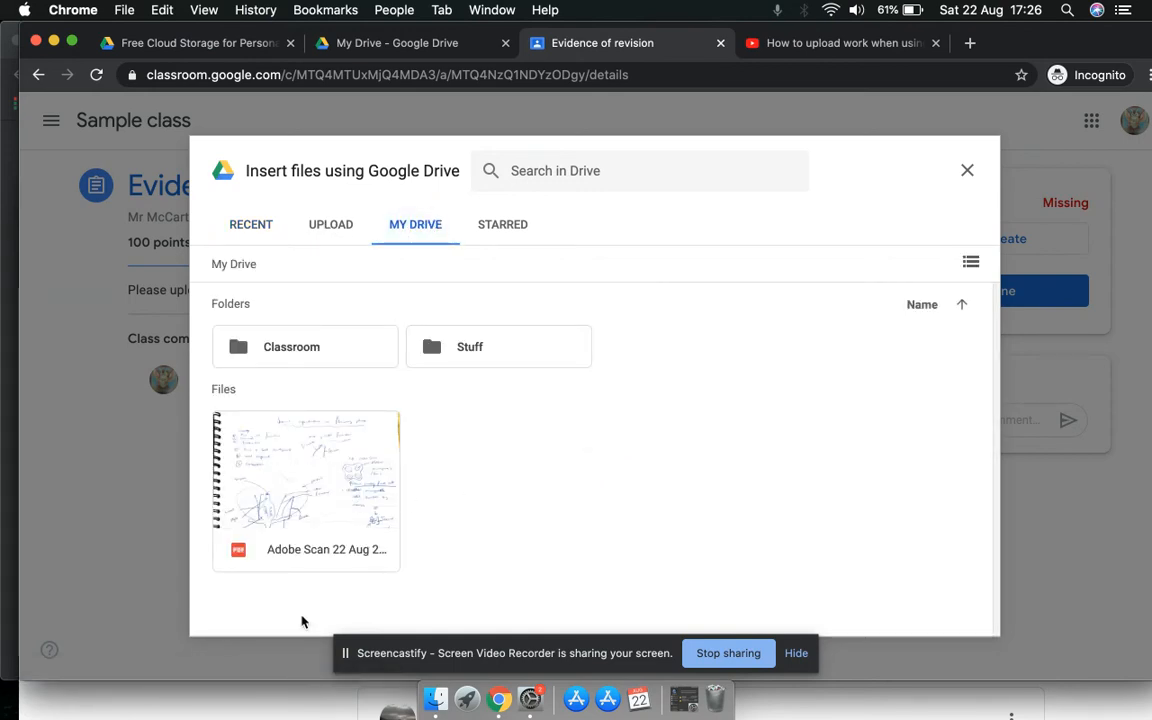
mouse_move(320, 460)
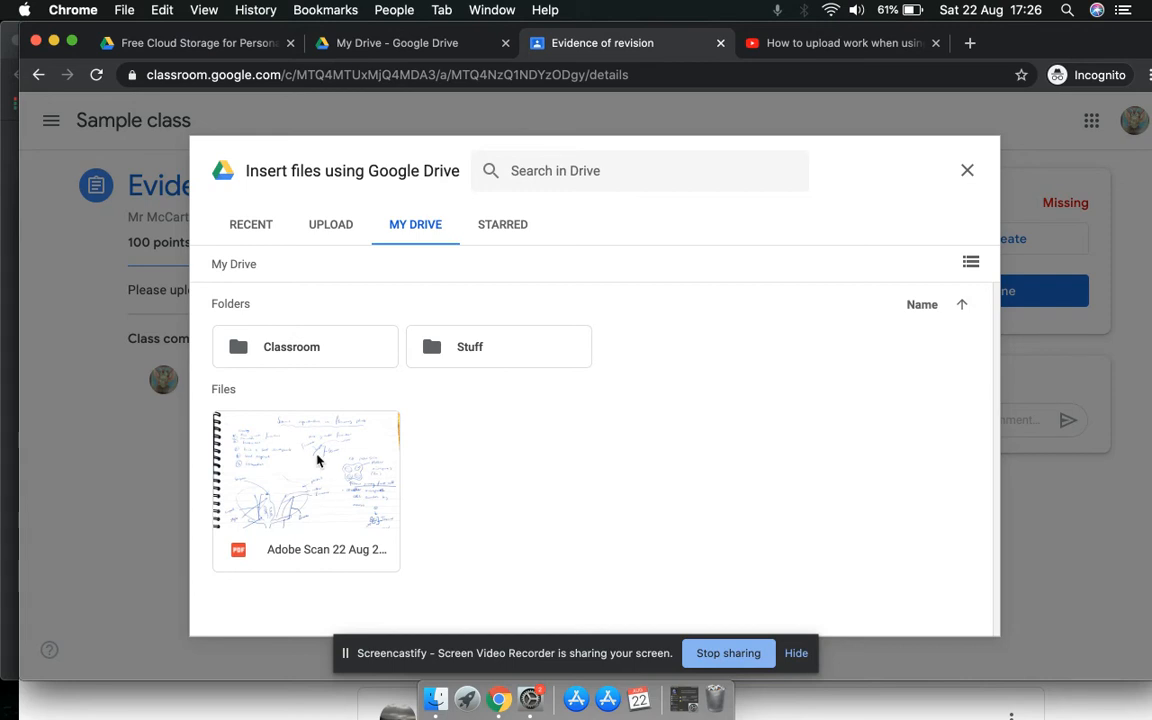
mouse_move(350, 460)
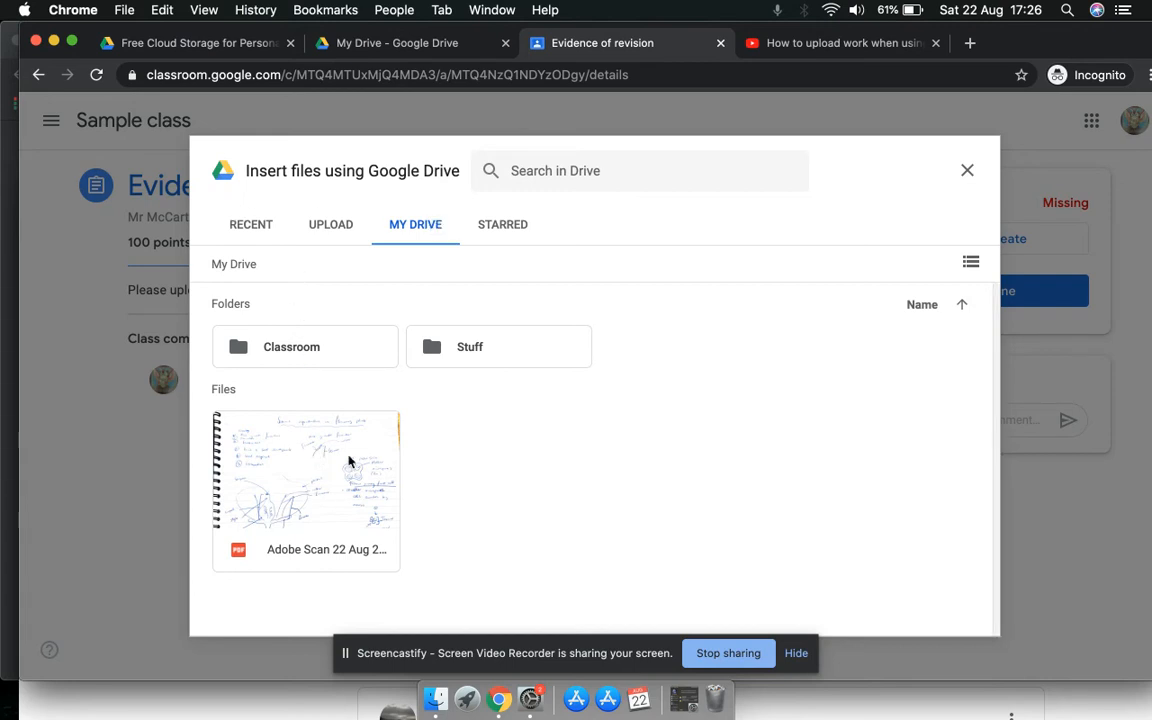
left_click(336, 498)
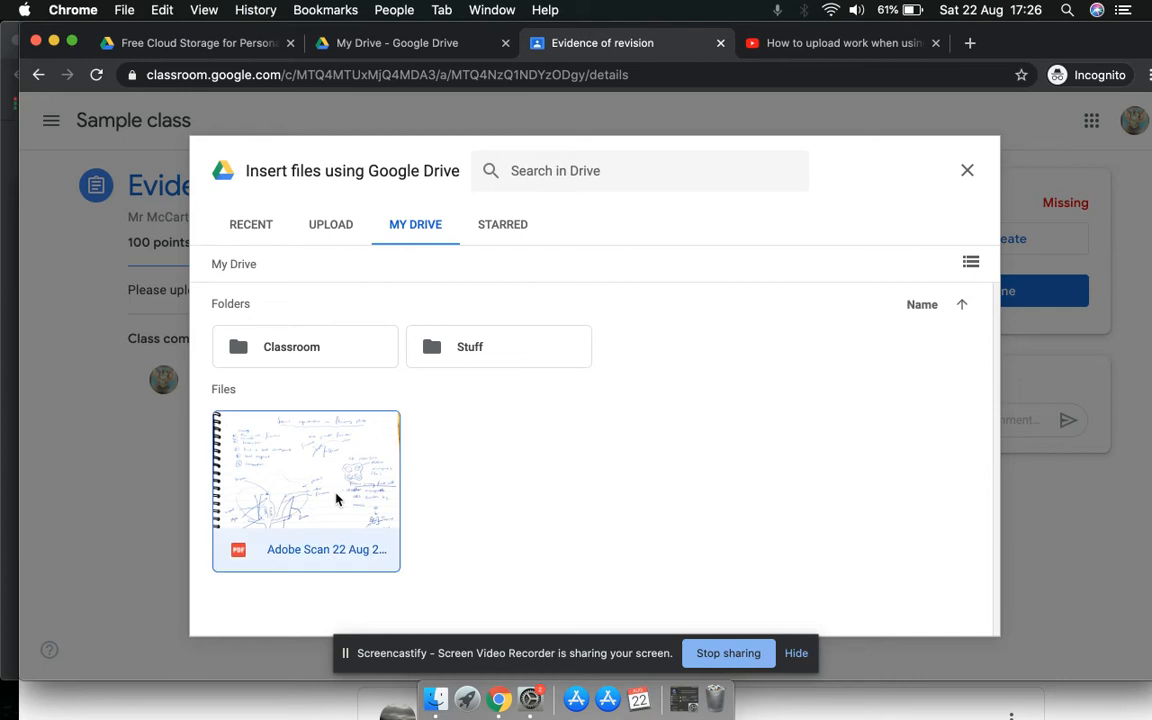
double_click(304, 490)
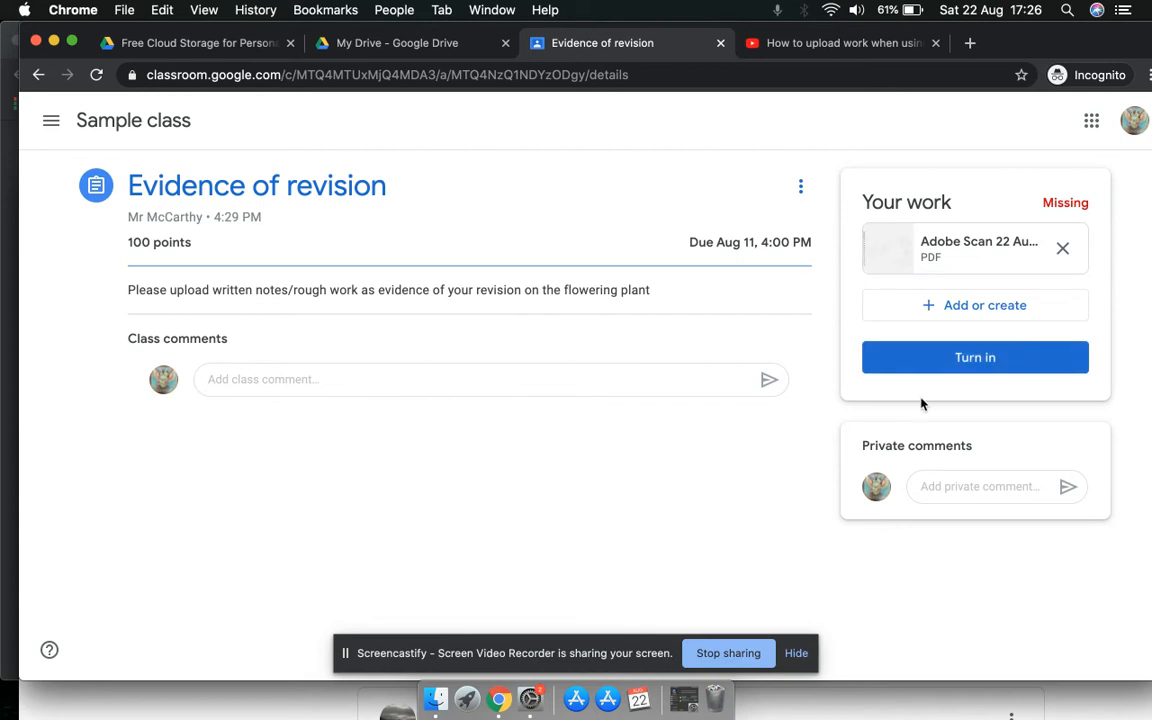
mouse_move(990, 356)
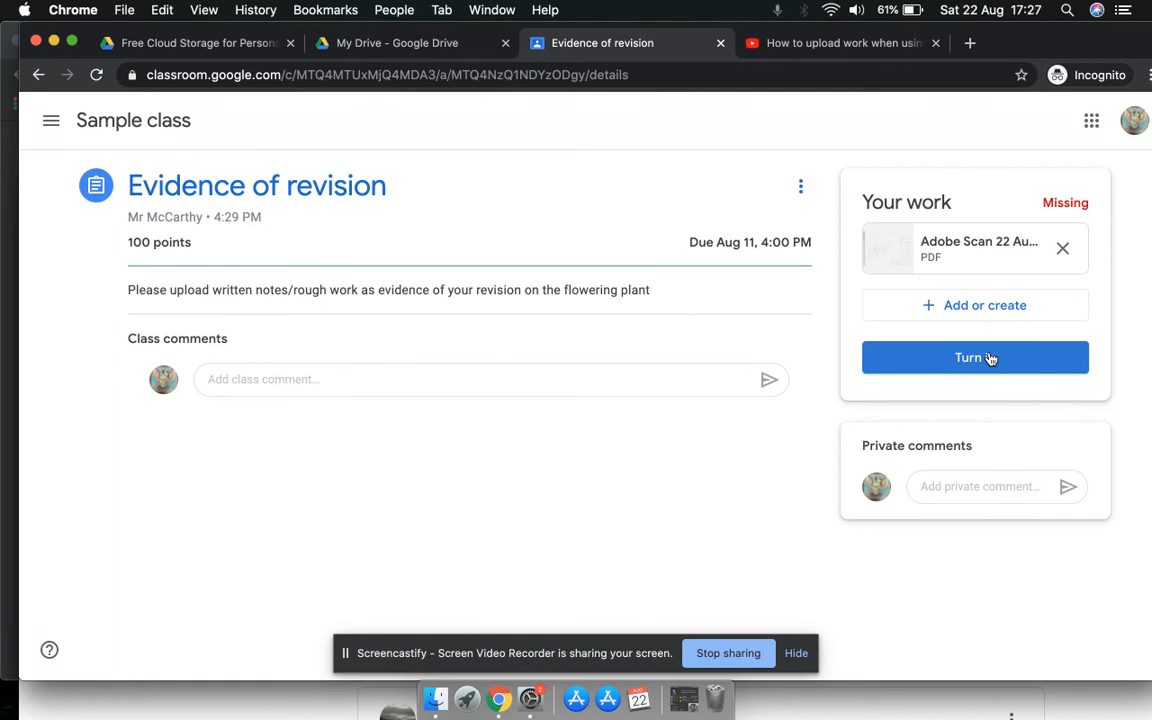
Step: Turn in the work with the Adobe Scan PDF, confirming the late submission
left_click(976, 356)
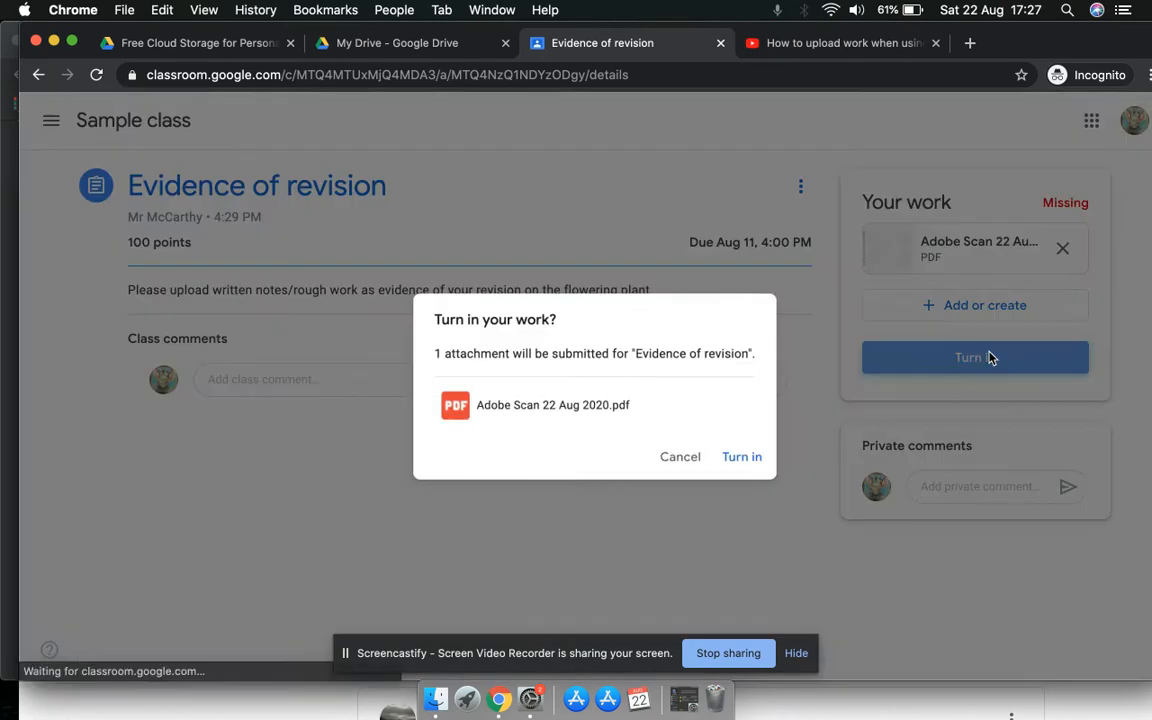
left_click(742, 456)
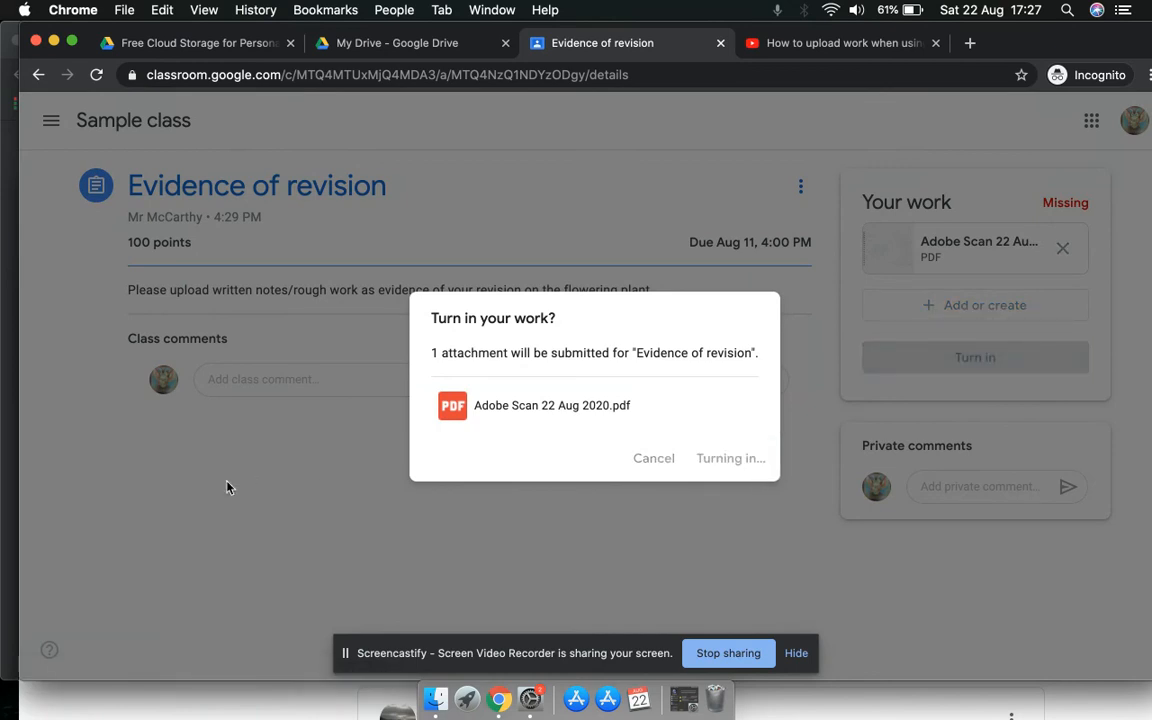
left_click(730, 458)
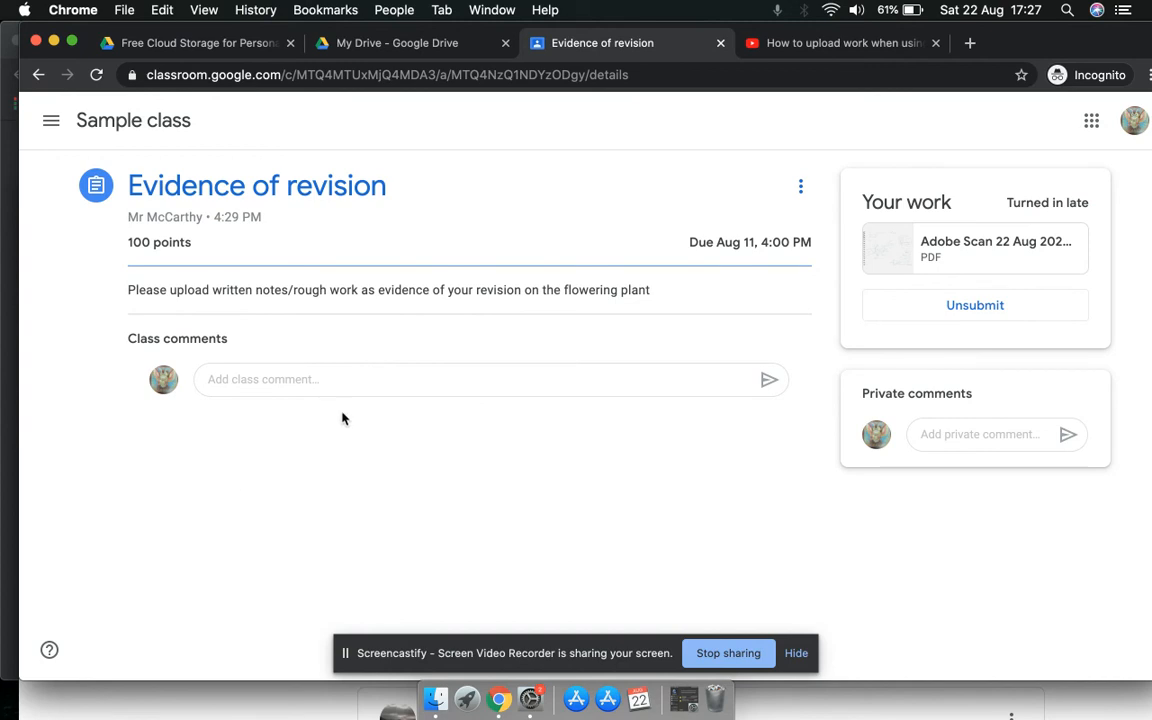
mouse_move(324, 332)
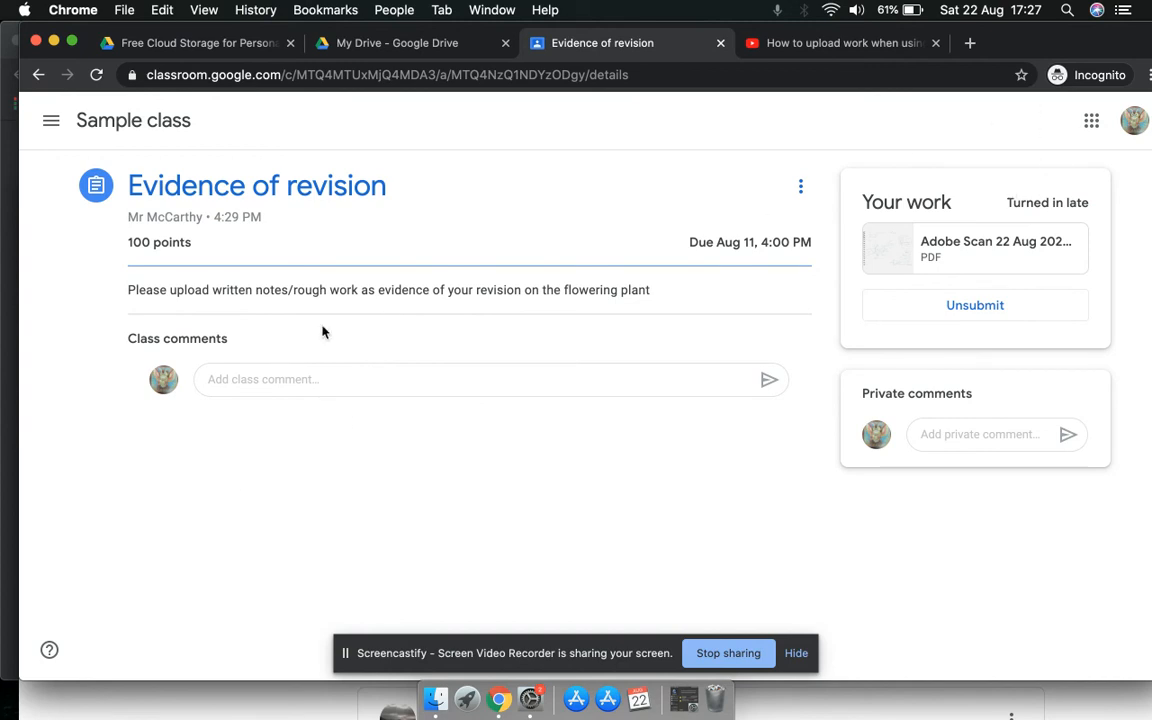
mouse_move(244, 552)
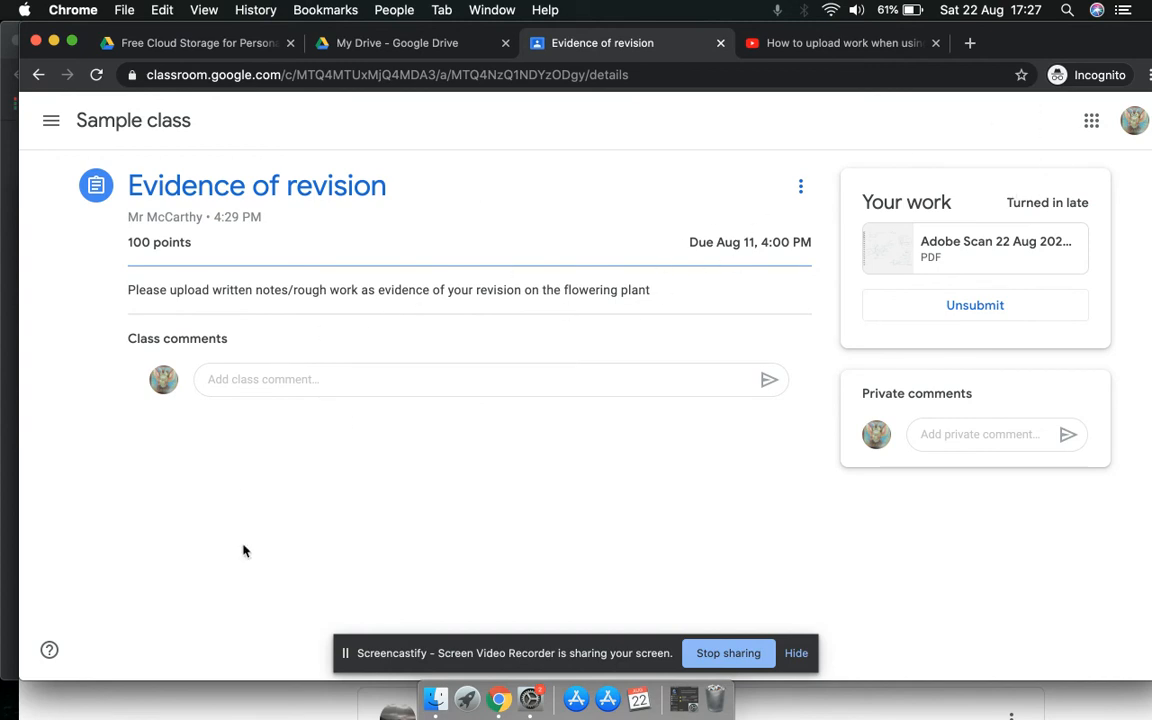